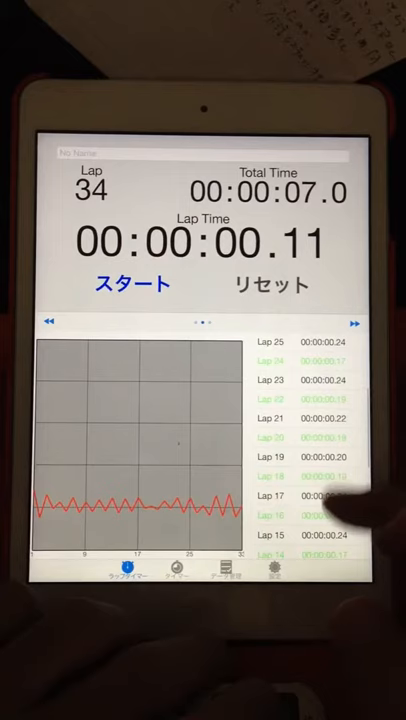
scroll(up, 3)
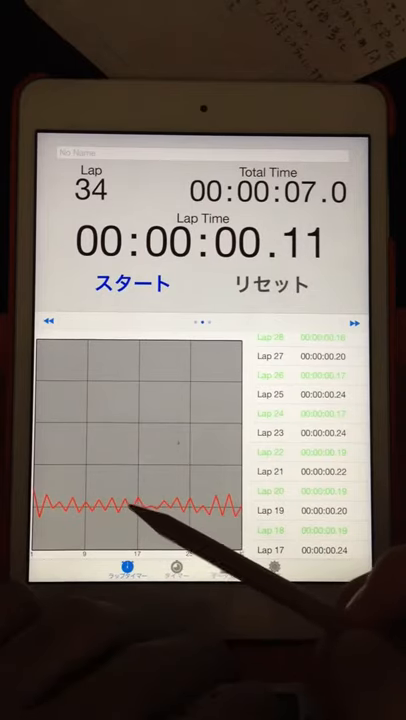
scroll(down, 3)
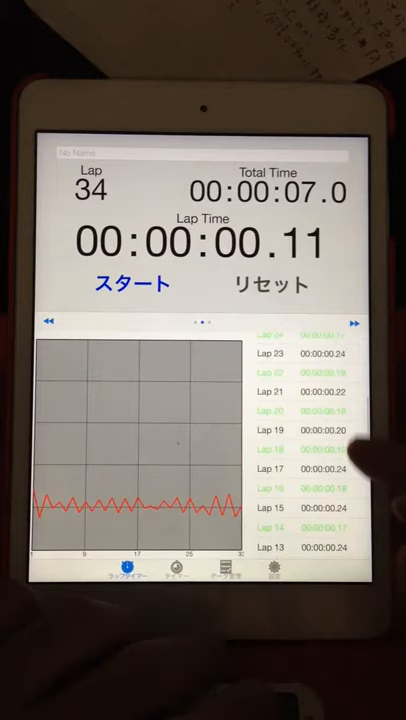